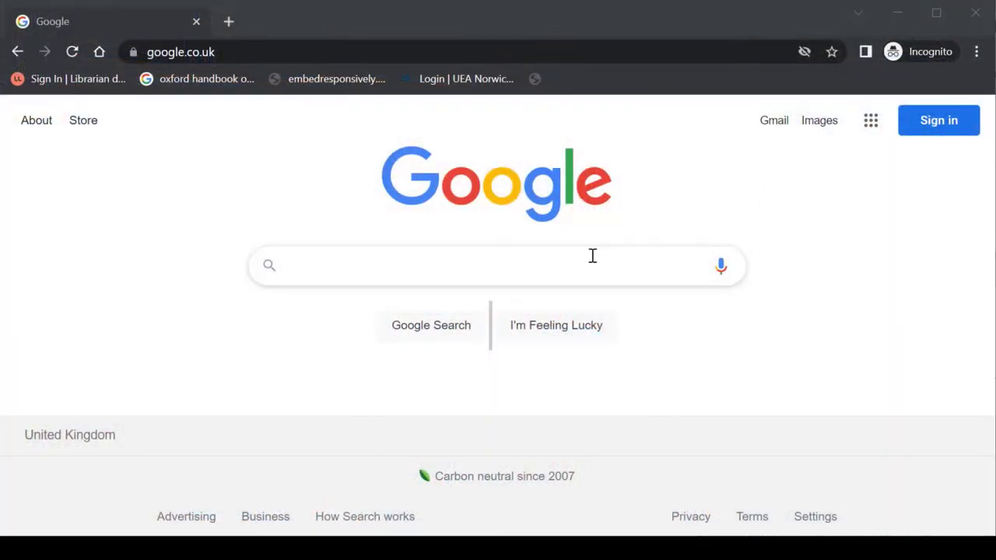
- Search Google for 'osmosis', then replace the query with 'uea library medicine'
left_click(498, 265)
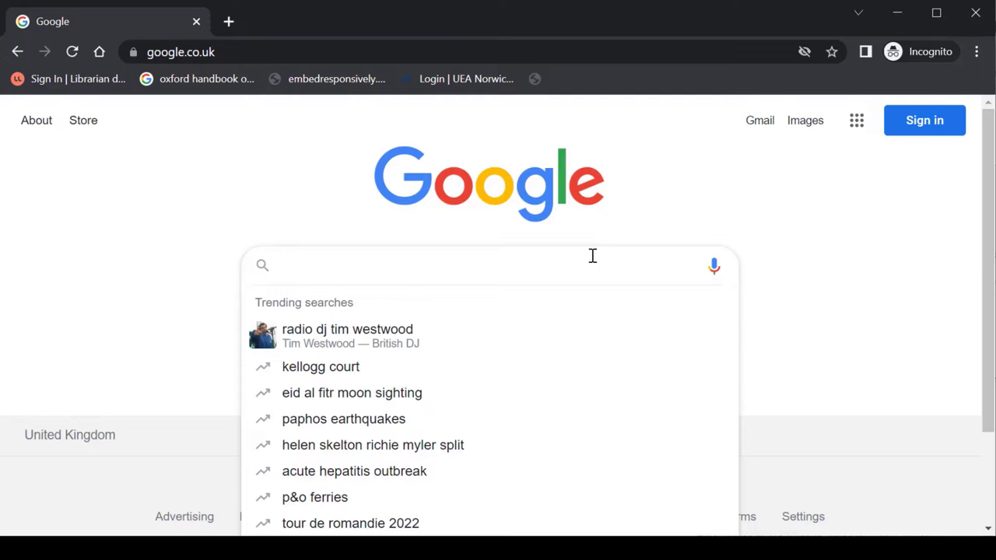
type("osmosis")
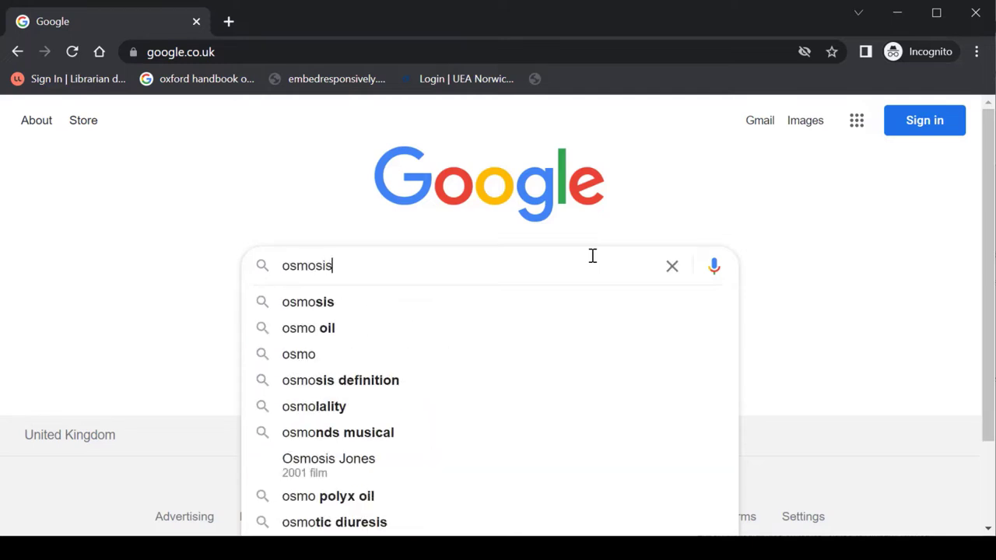
key("Return")
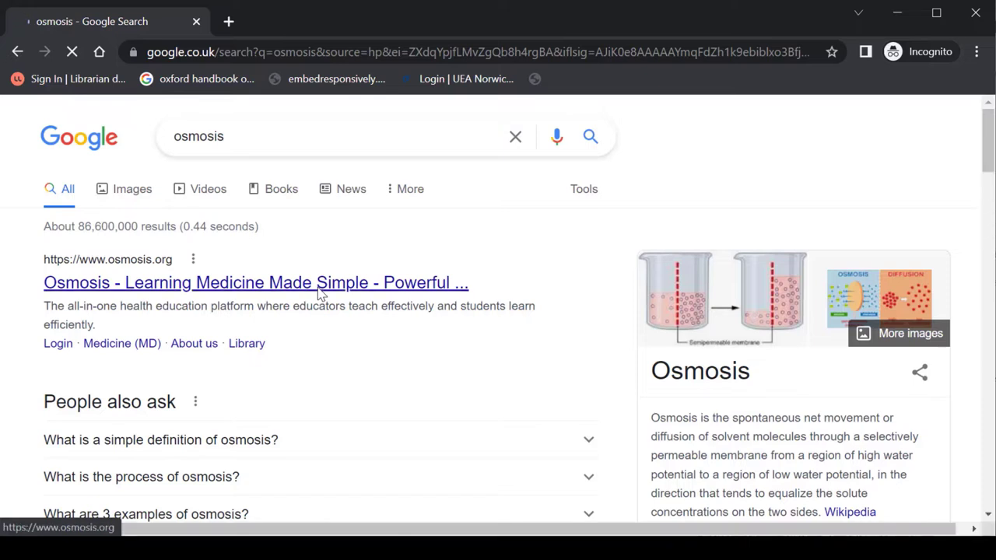
left_click(255, 283)
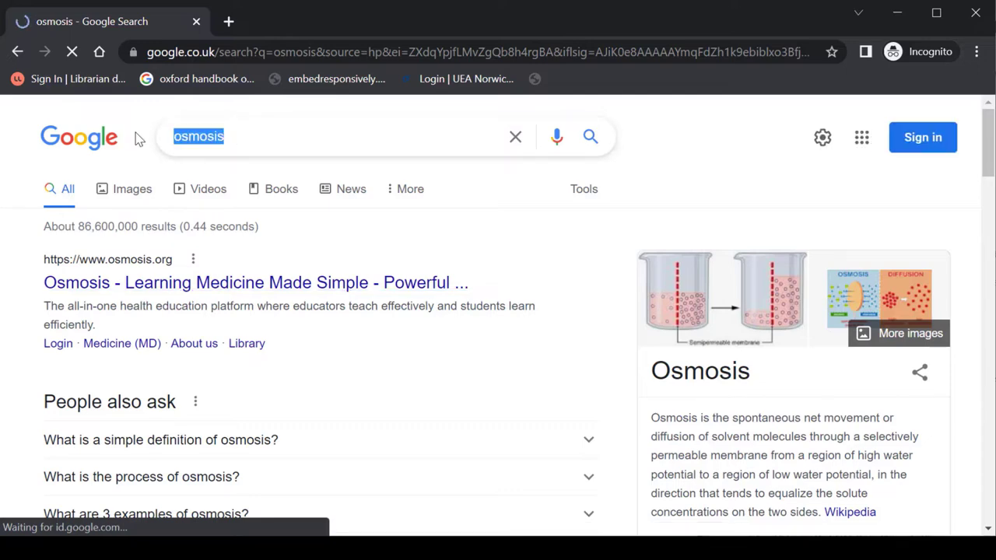
type("uea library medicine")
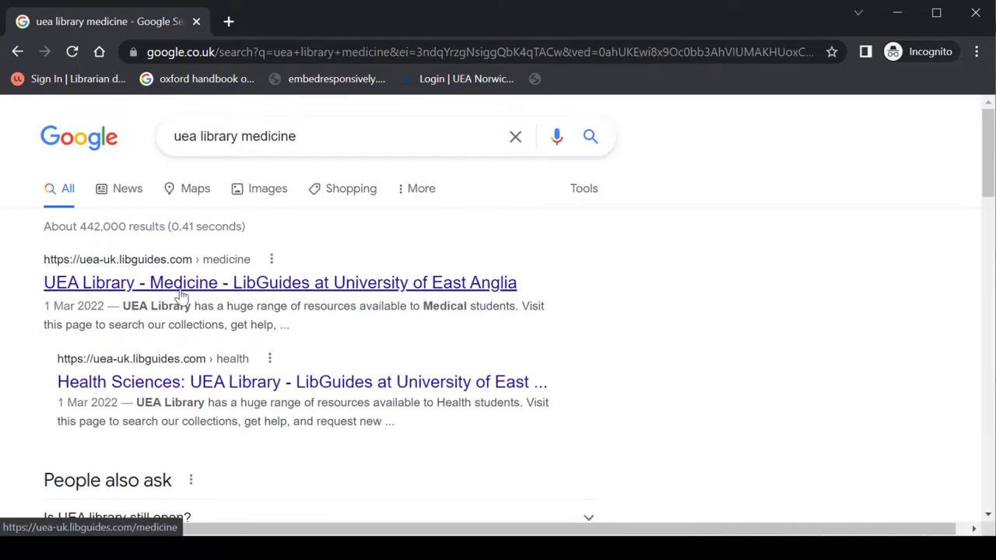
- Open the 'UEA Library - Medicine - LibGuides' result and view the guide page
left_click(280, 284)
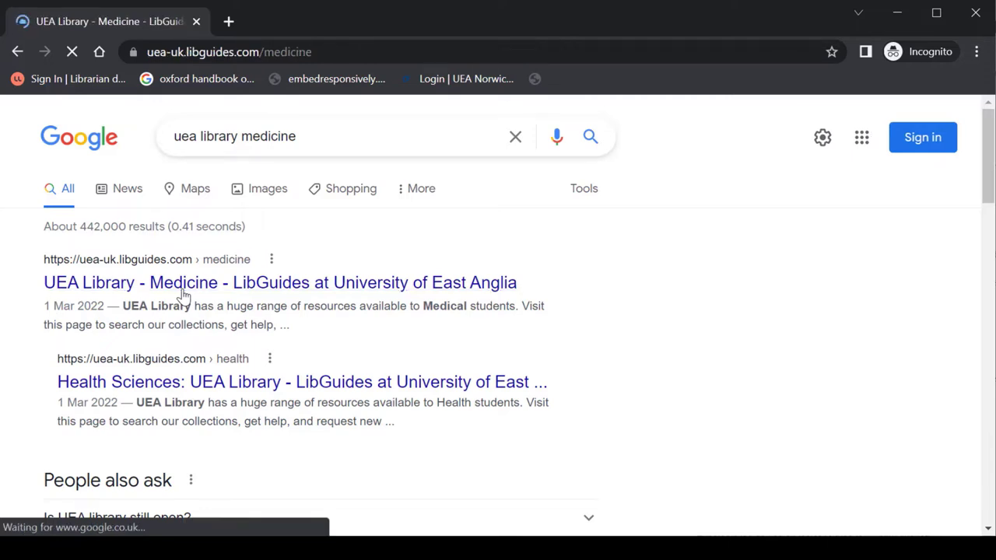
left_click(280, 283)
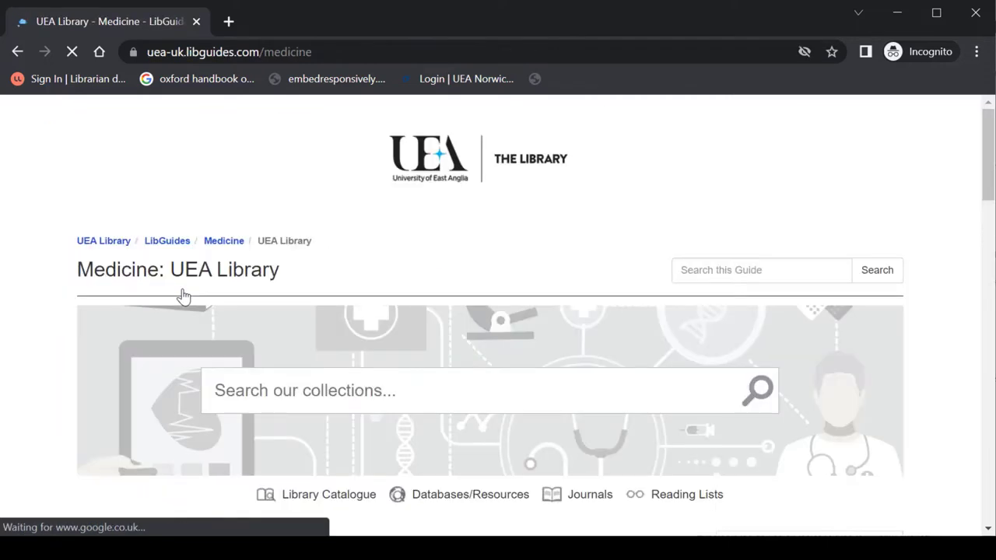
scroll("down", 3)
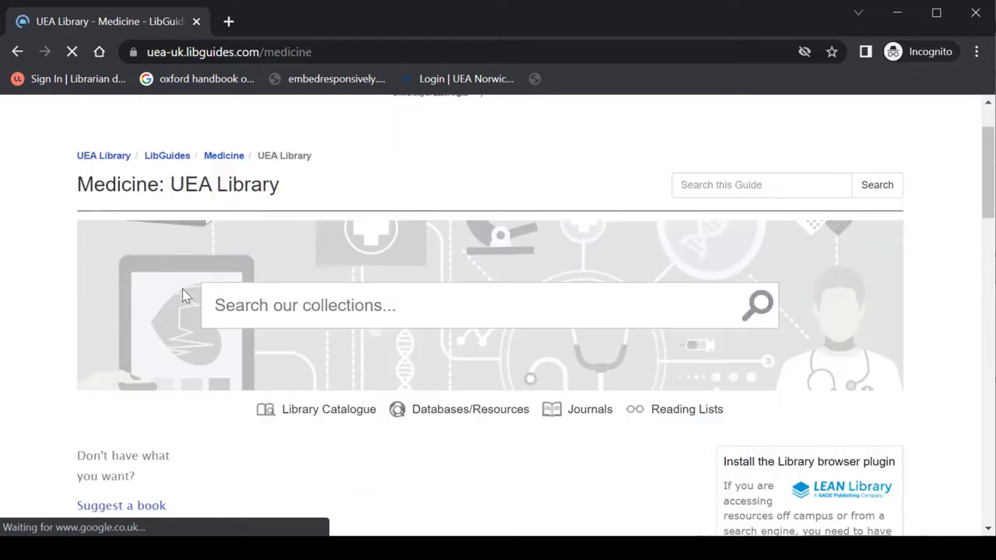
scroll("down", 3)
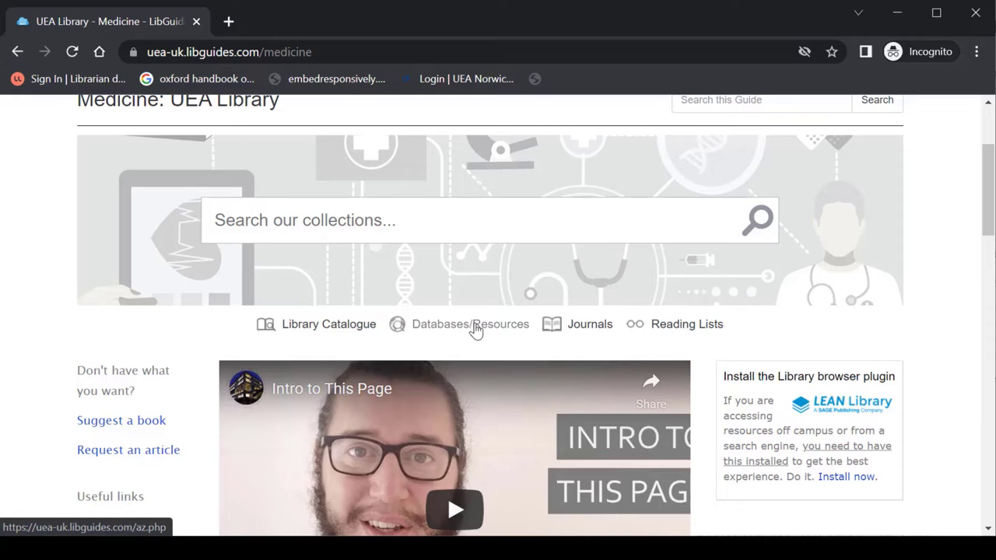
- Go to Databases/Resources and filter the A-Z list to the letter O, reaching Osmosis
left_click(470, 324)
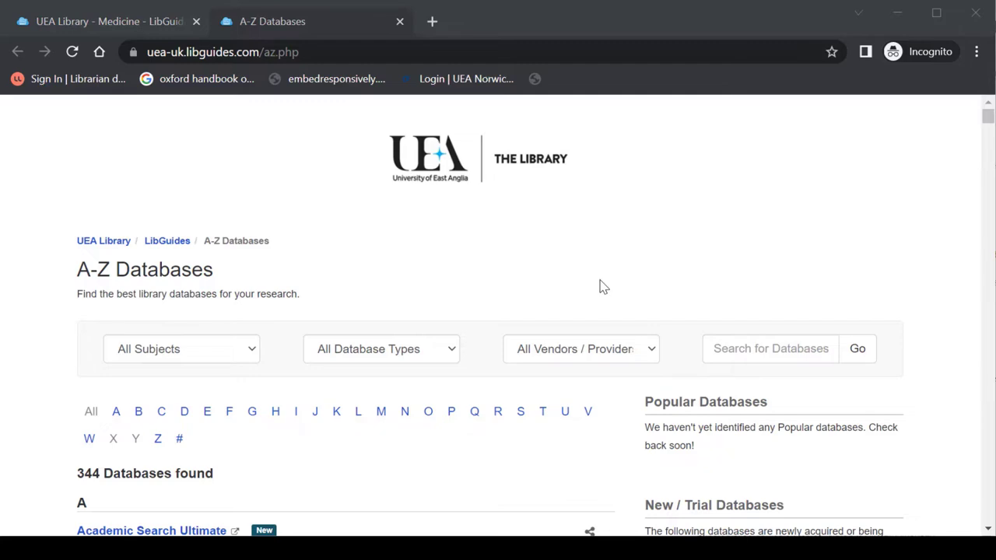
scroll("down", 3)
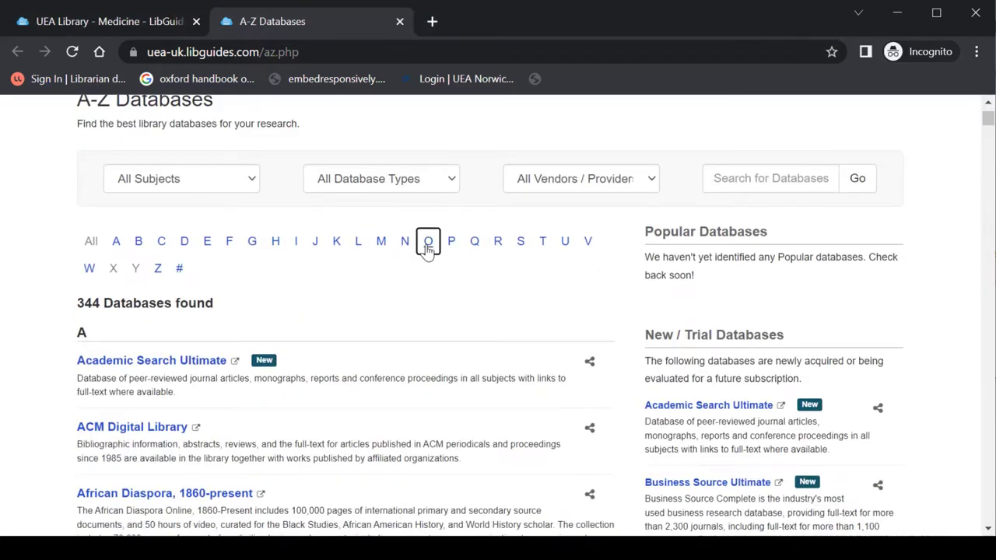
left_click(427, 239)
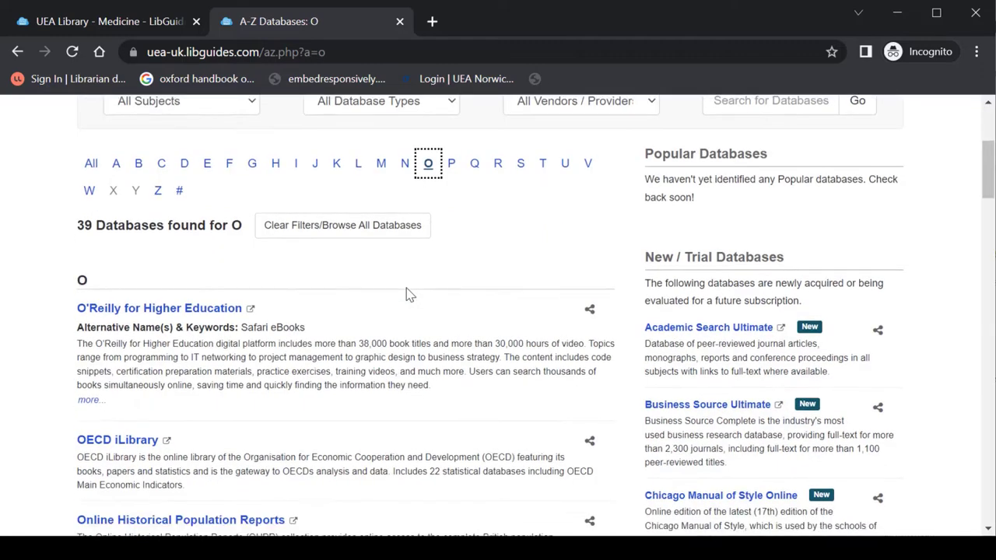
scroll("down", 3)
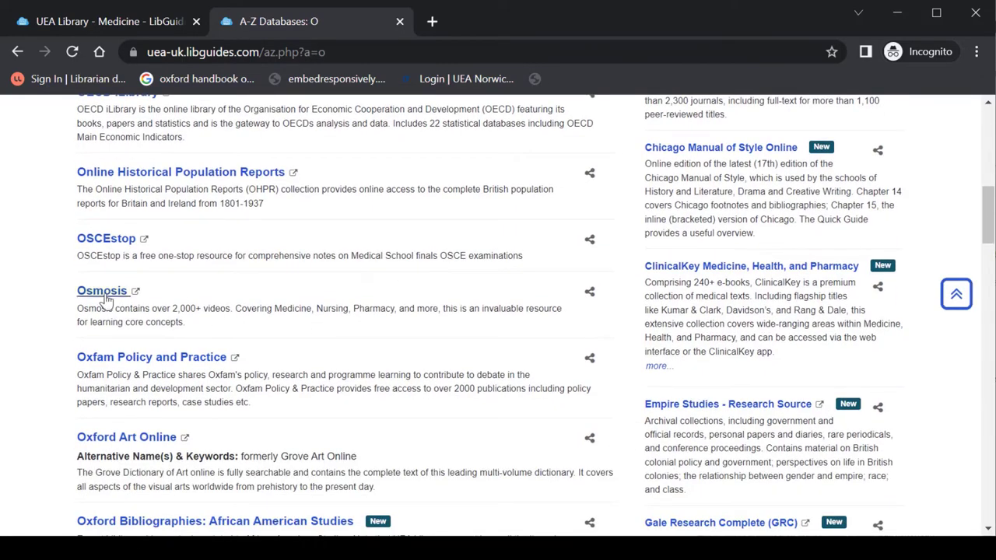
mouse_move(102, 291)
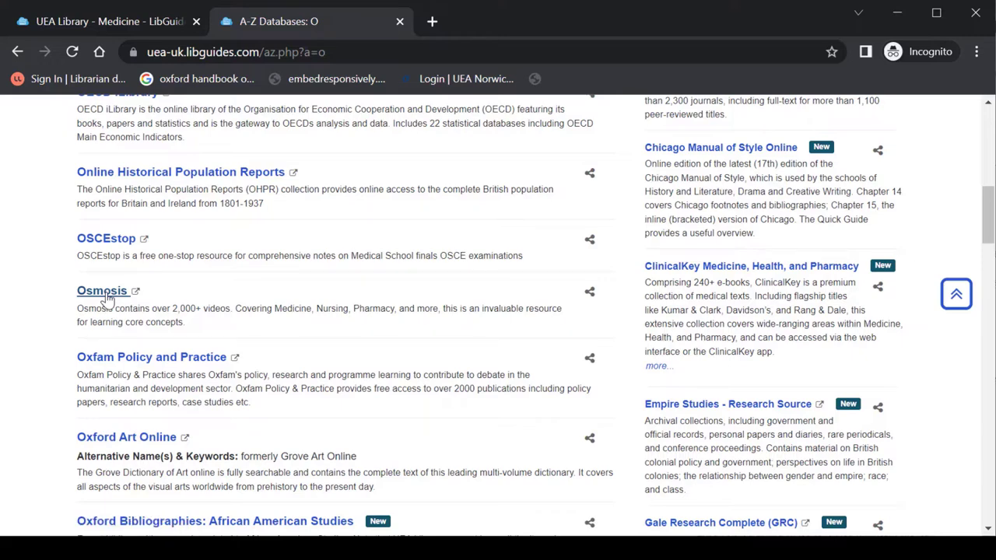
left_click(103, 291)
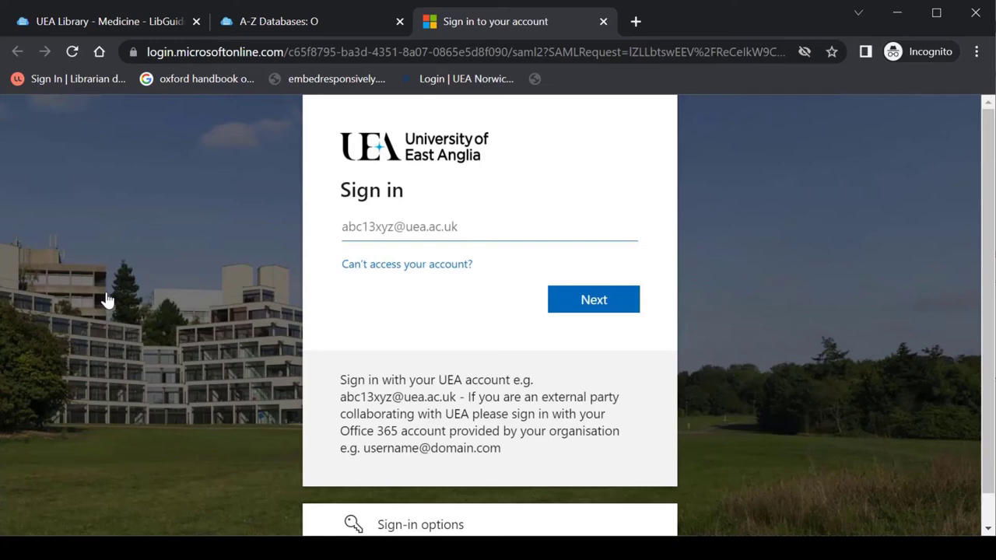
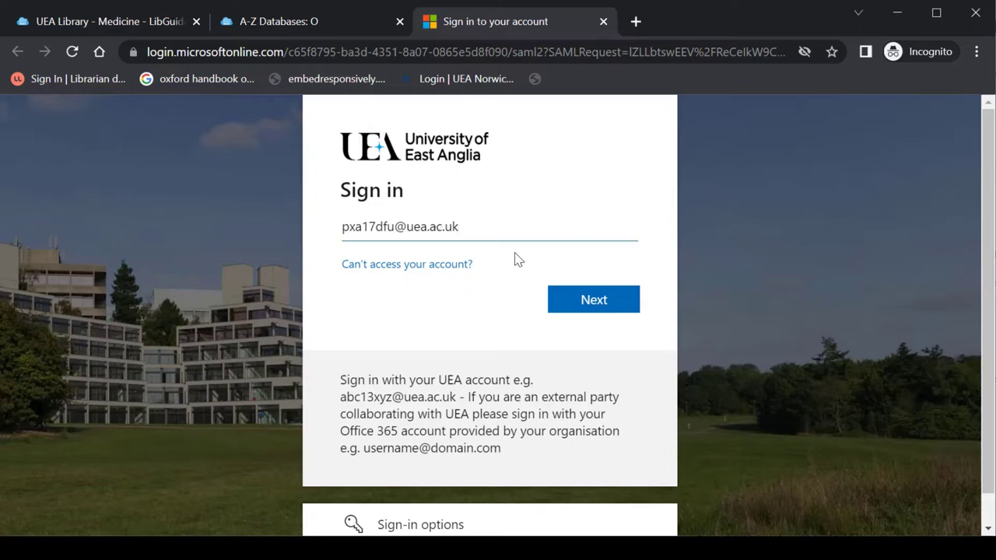
left_click(594, 299)
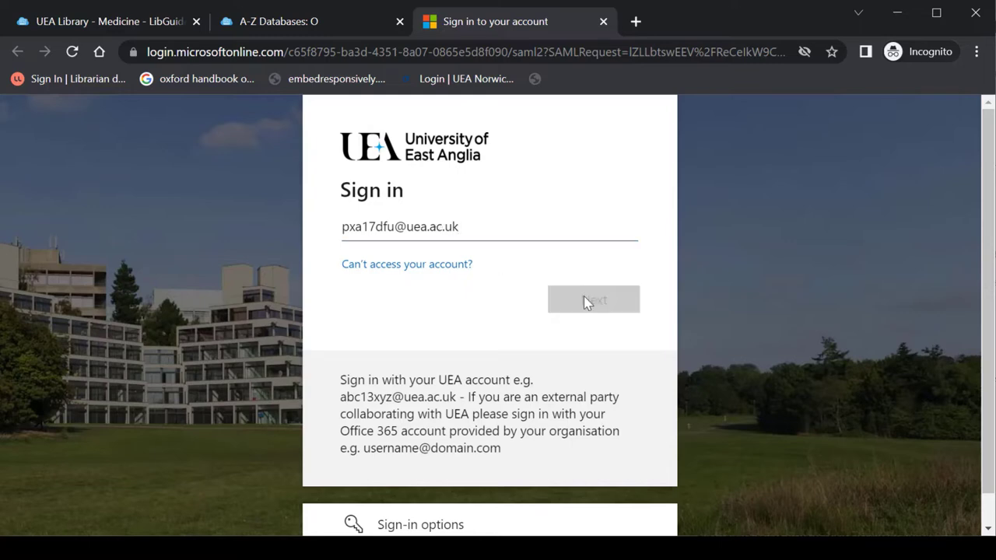
- Enter the account password and submit the university sign-in
left_click(594, 300)
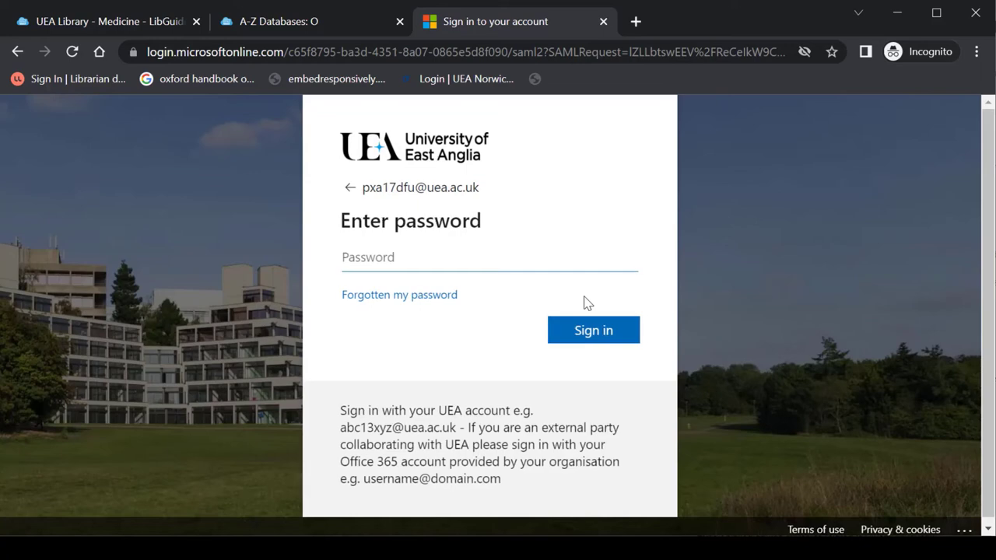
type("password")
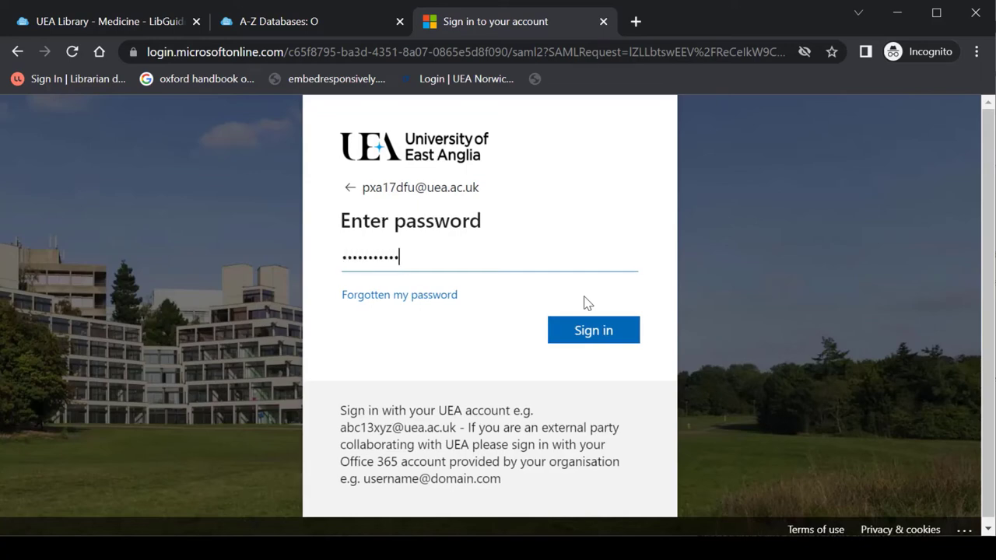
left_click(592, 329)
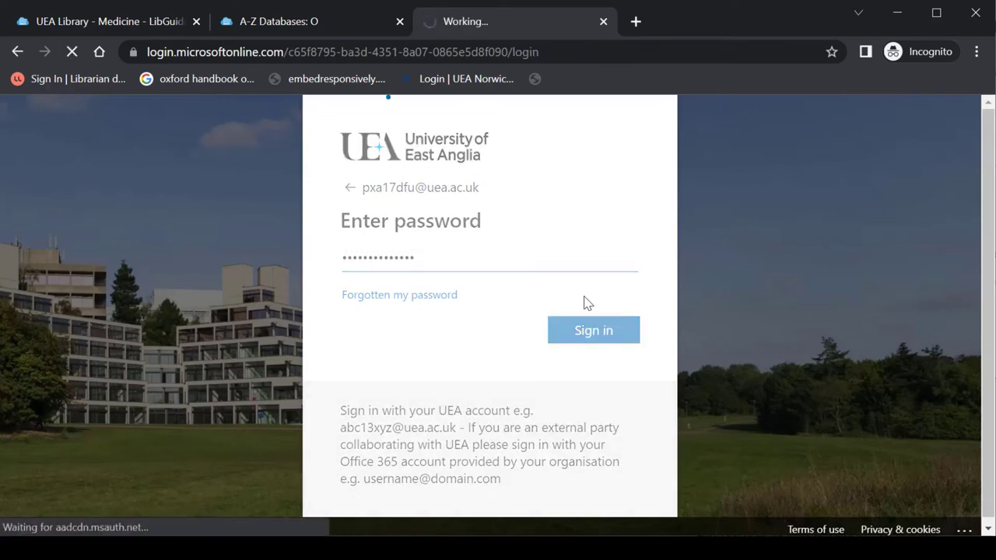
- Finish signing in so the Osmosis dashboard loads with the 'Complete your profile' dialog
left_click(592, 330)
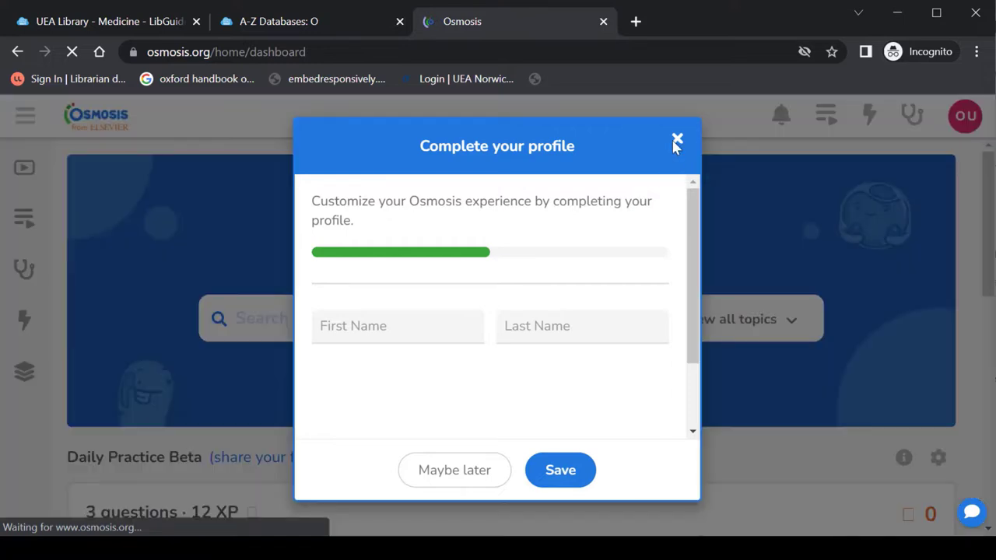
mouse_move(677, 140)
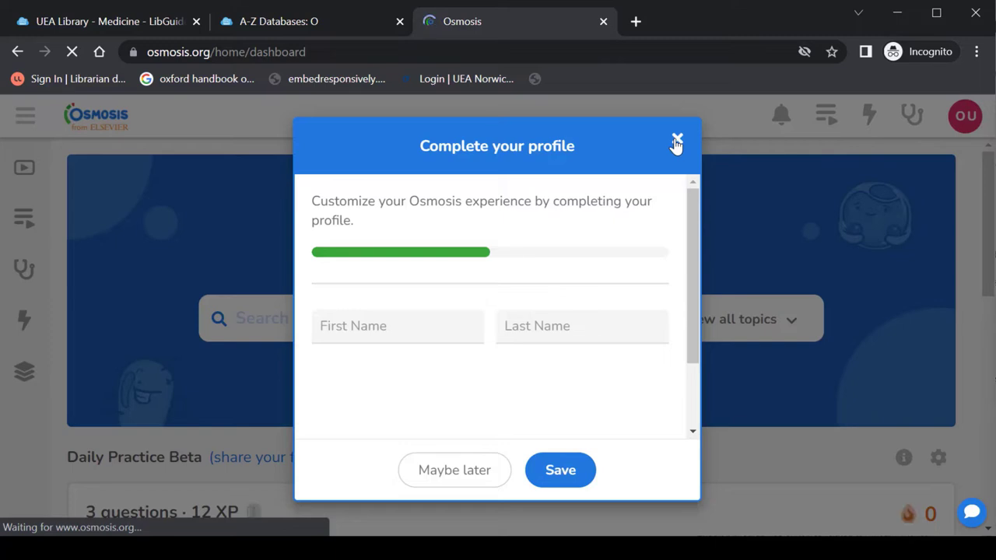
- Close the 'Complete your profile' dialog on the Osmosis dashboard
left_click(675, 145)
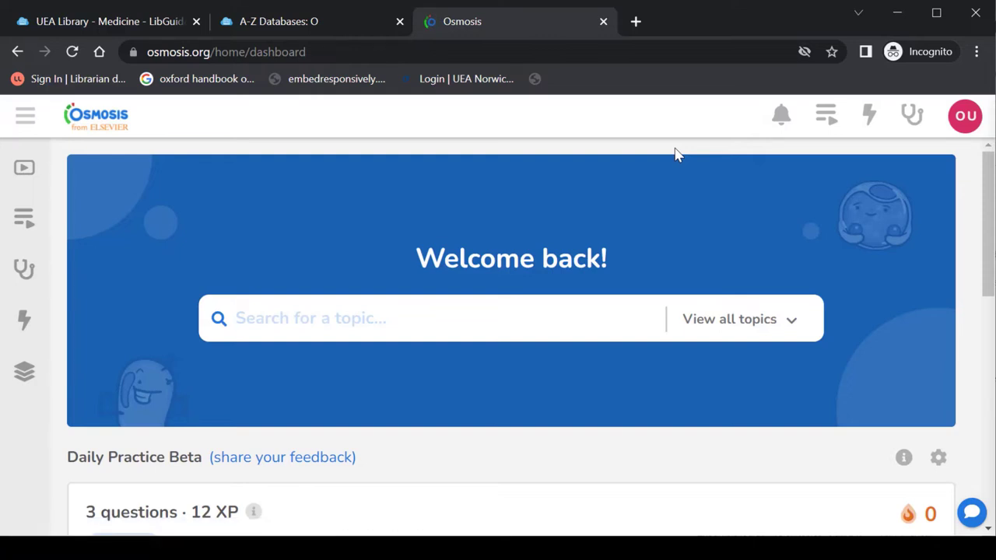
mouse_move(673, 187)
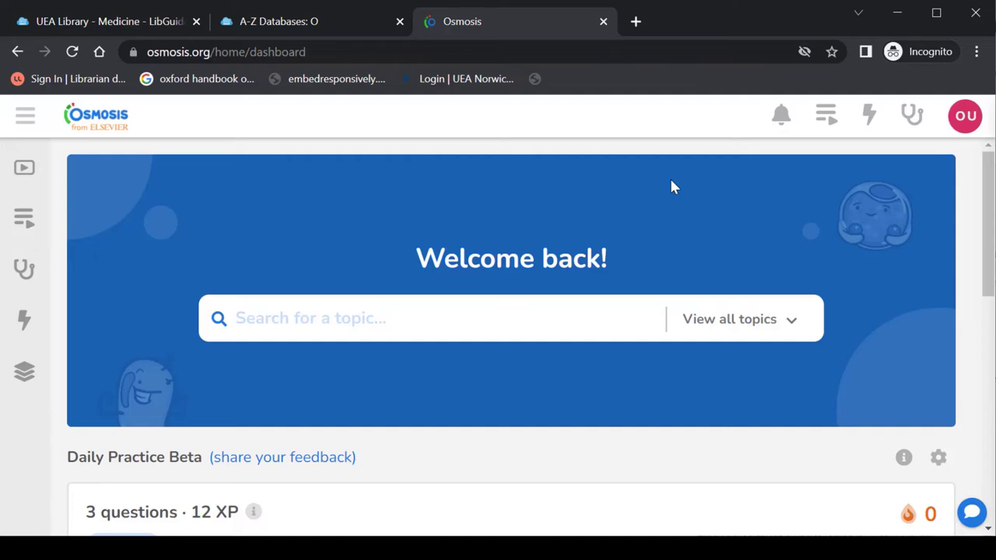
mouse_move(205, 188)
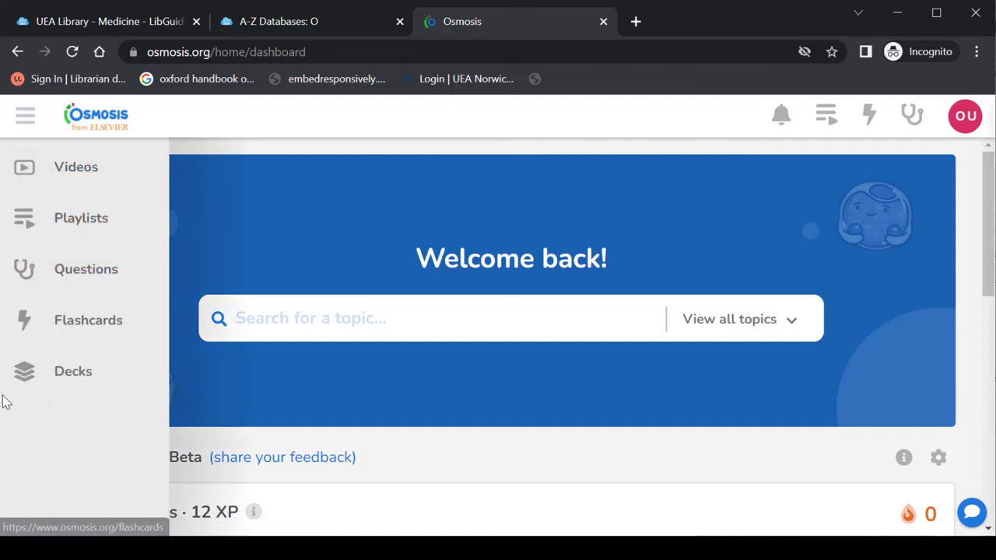
mouse_move(74, 166)
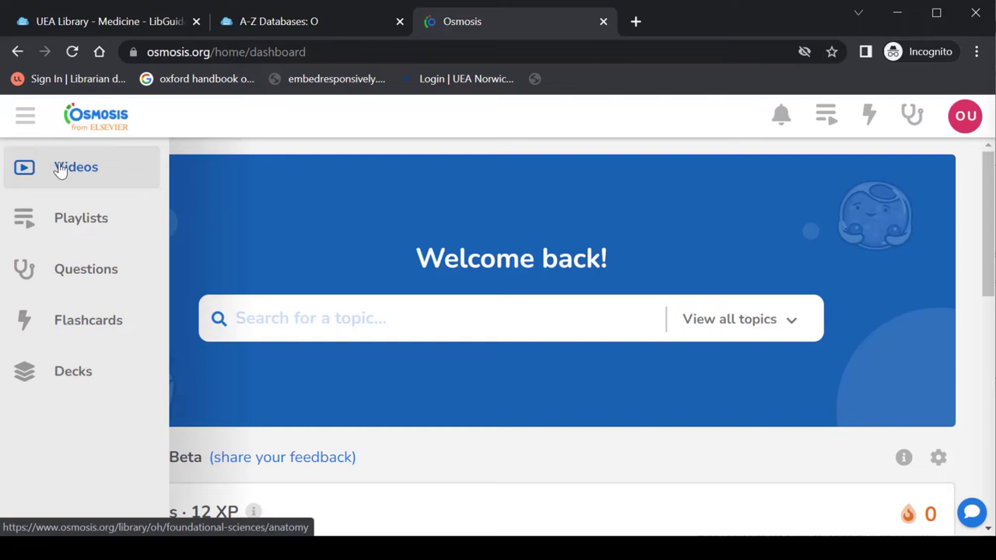
left_click(74, 168)
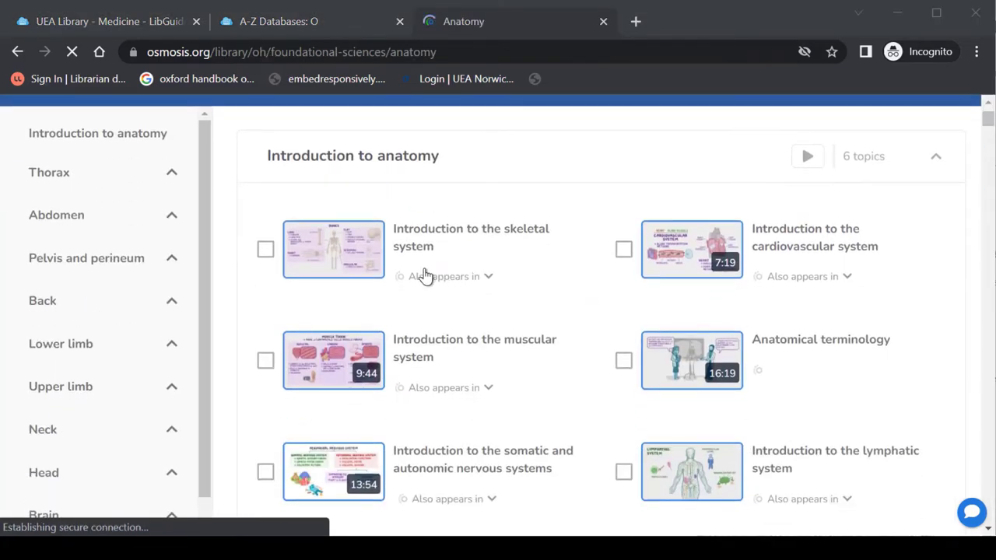
mouse_move(579, 329)
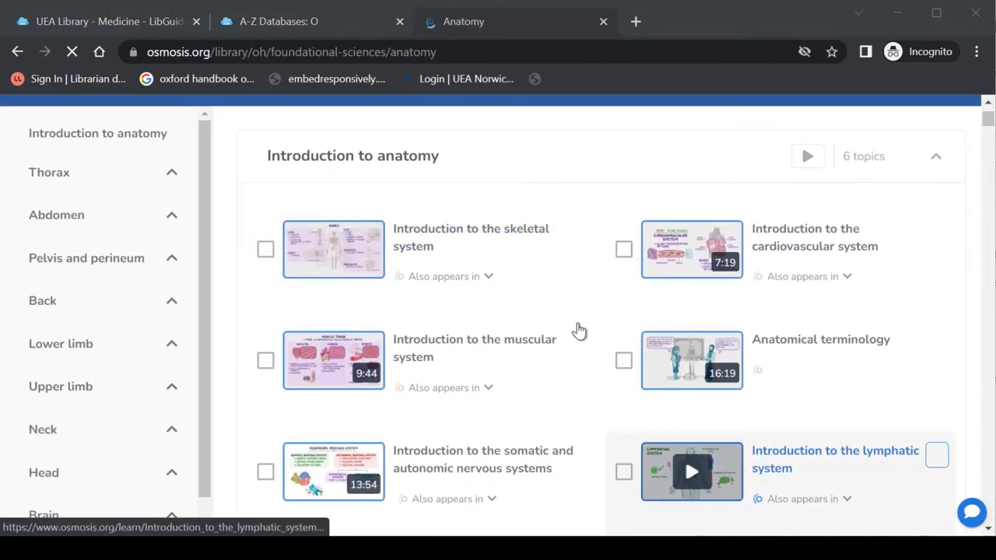
scroll("up", 3)
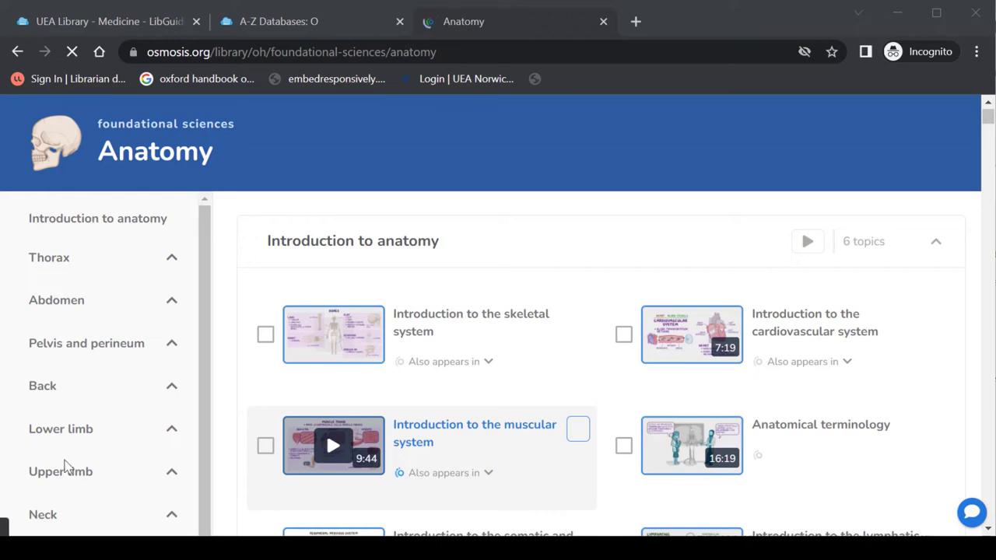
mouse_move(168, 174)
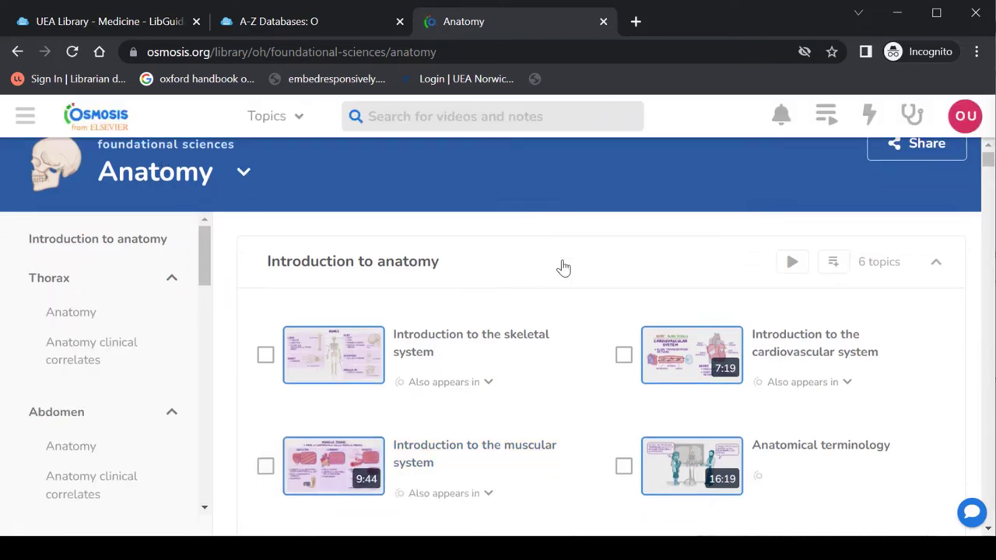
scroll("down", 3)
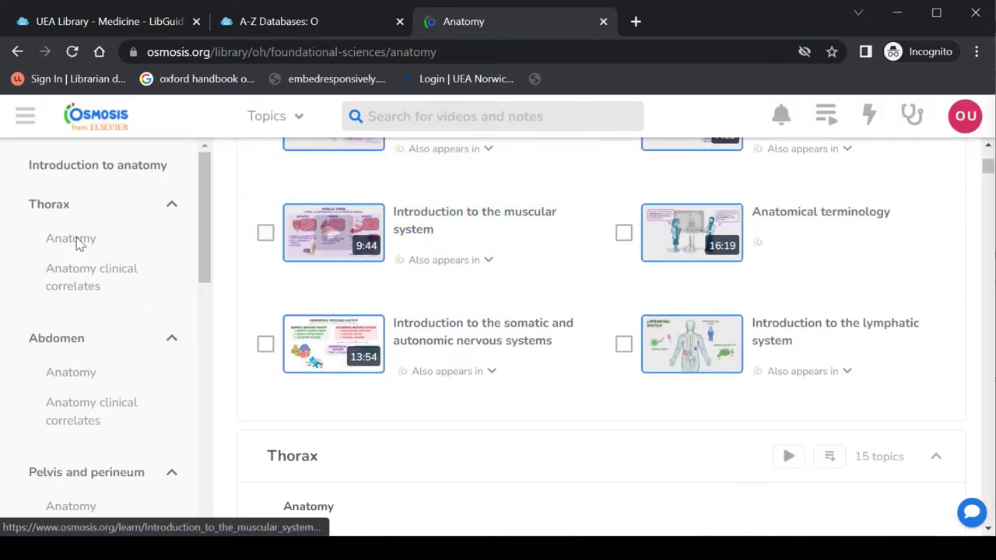
scroll("up", 3)
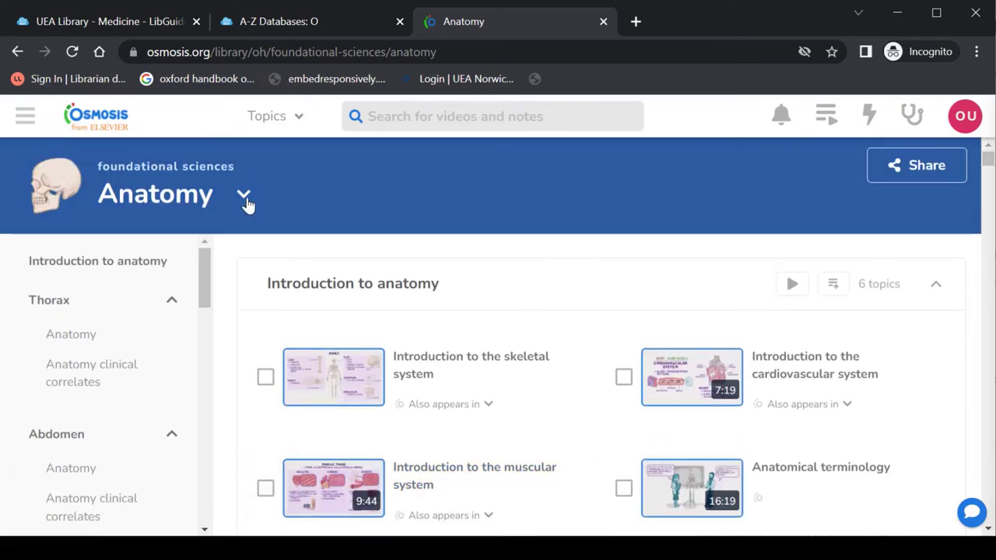
mouse_move(203, 194)
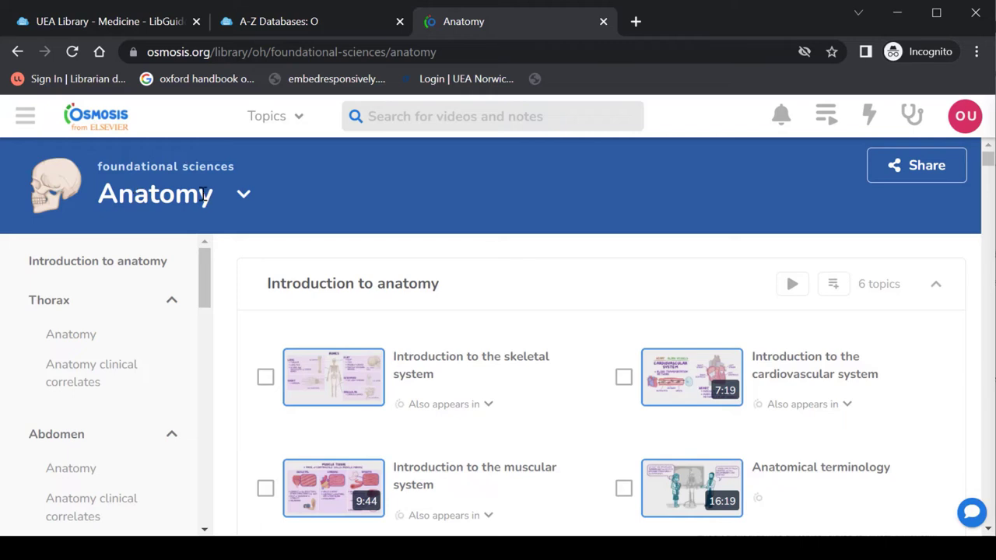
- Switch the library subject from Anatomy to Eyes, ears, nose and throat under Organ Systems
left_click(242, 193)
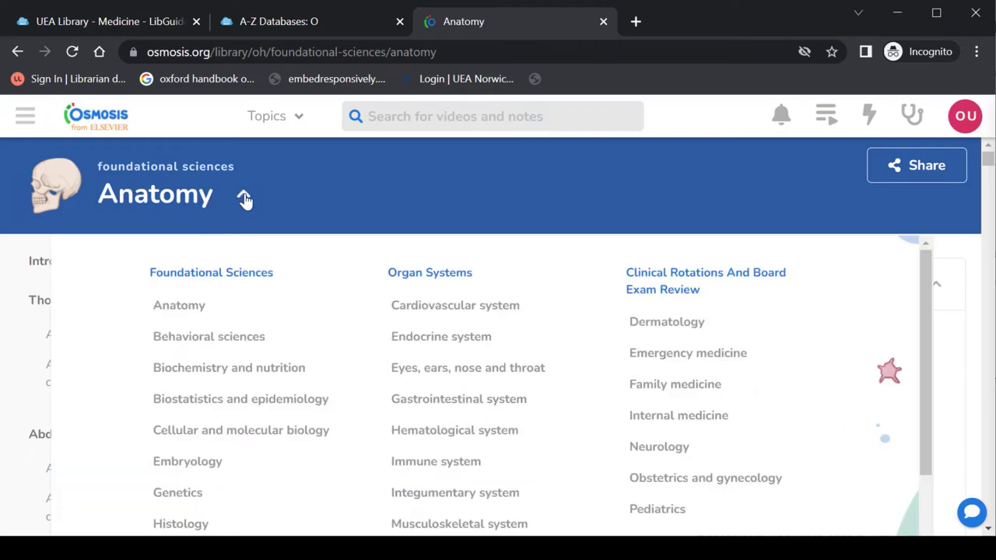
scroll("down", 3)
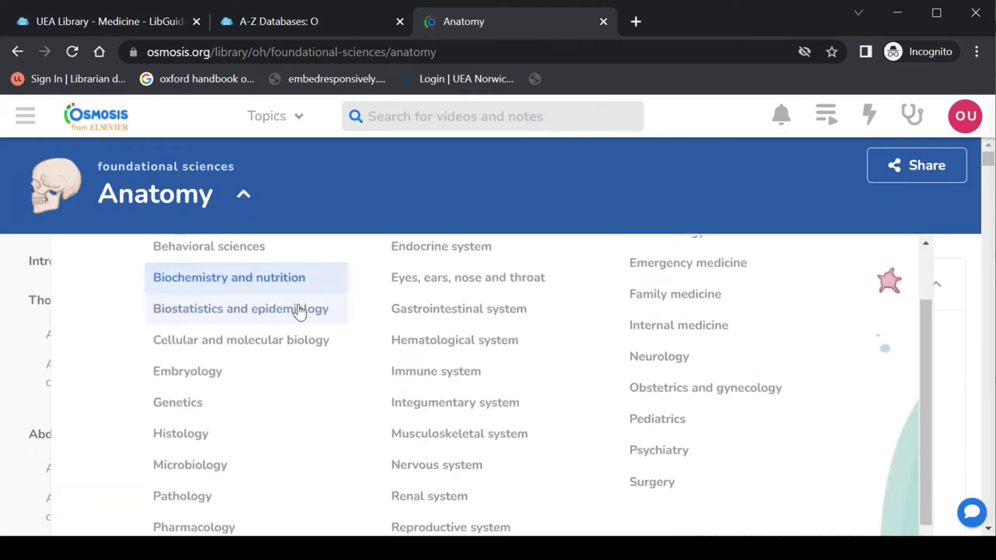
scroll("down", 3)
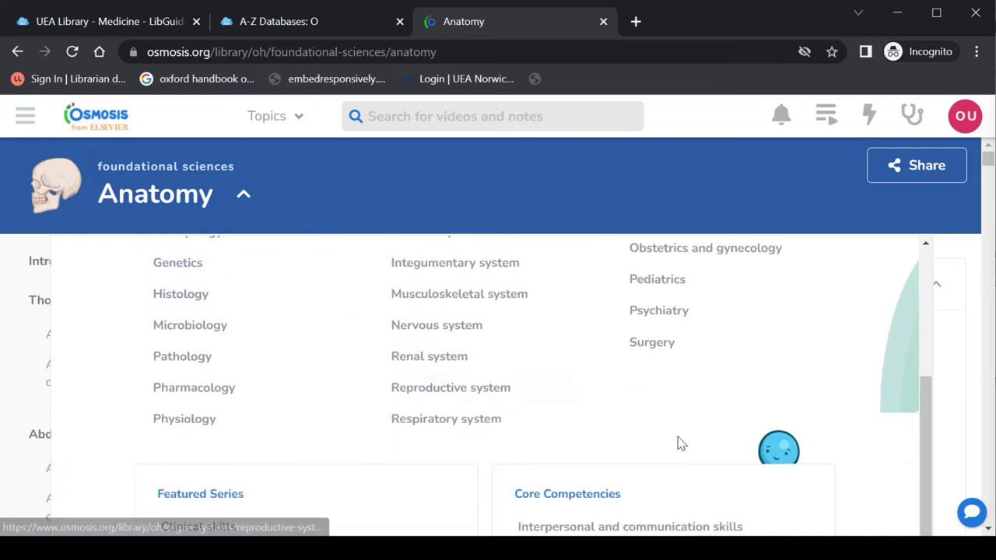
scroll("up", 3)
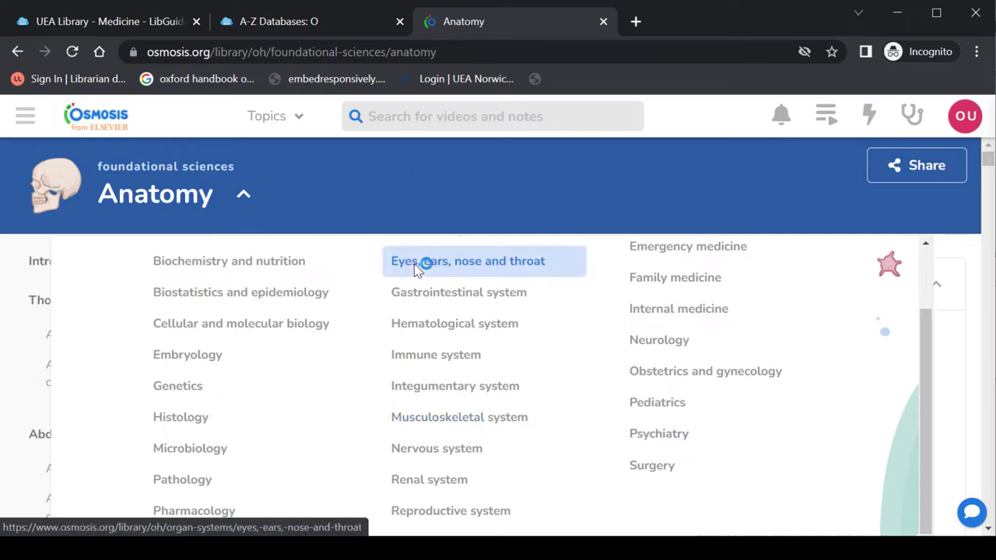
mouse_move(423, 267)
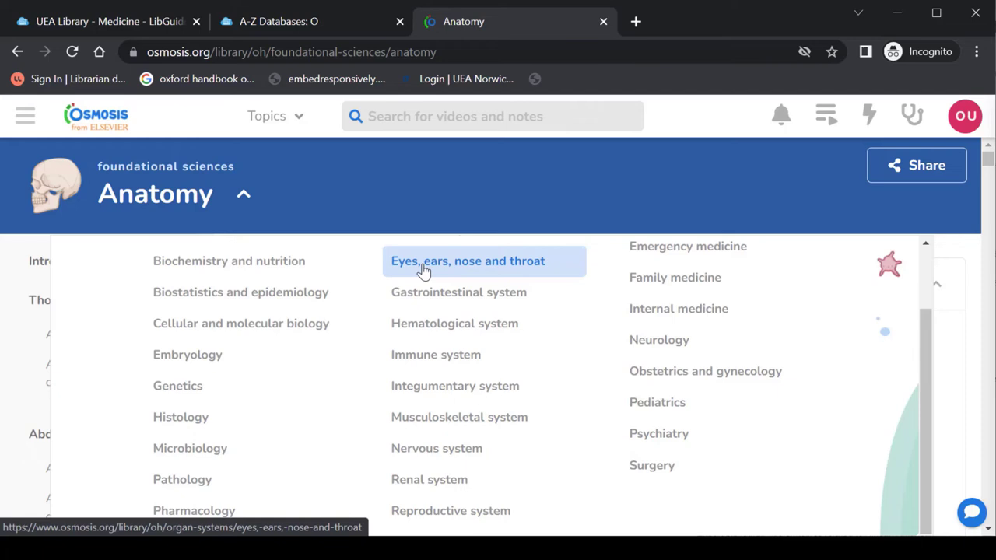
left_click(466, 261)
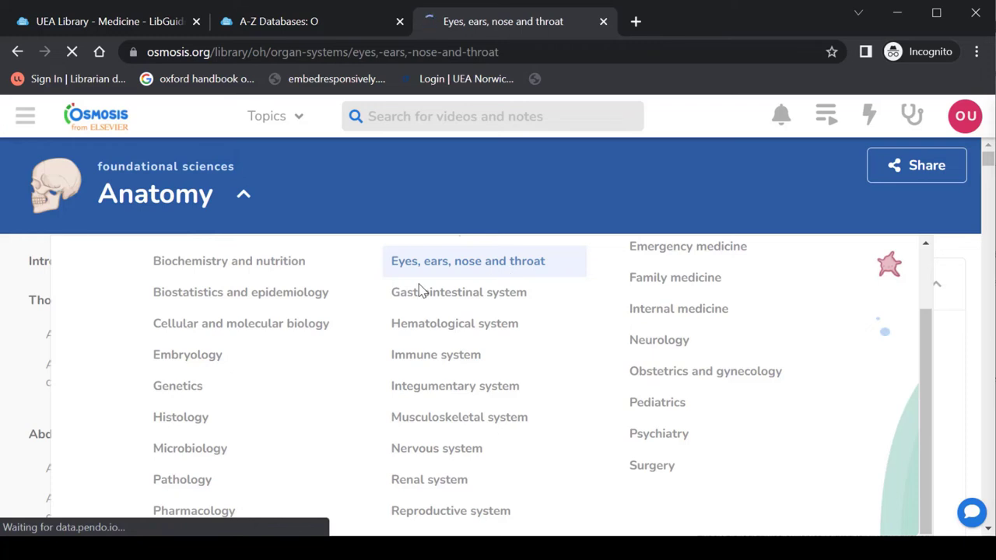
- Select Ear disorders under Pathology in the section's left sidebar
left_click(466, 262)
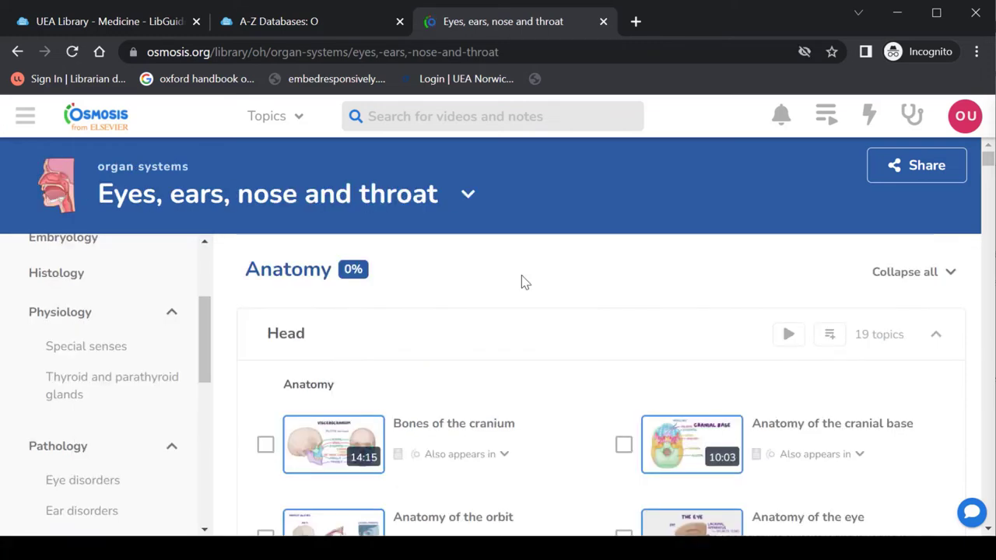
mouse_move(153, 208)
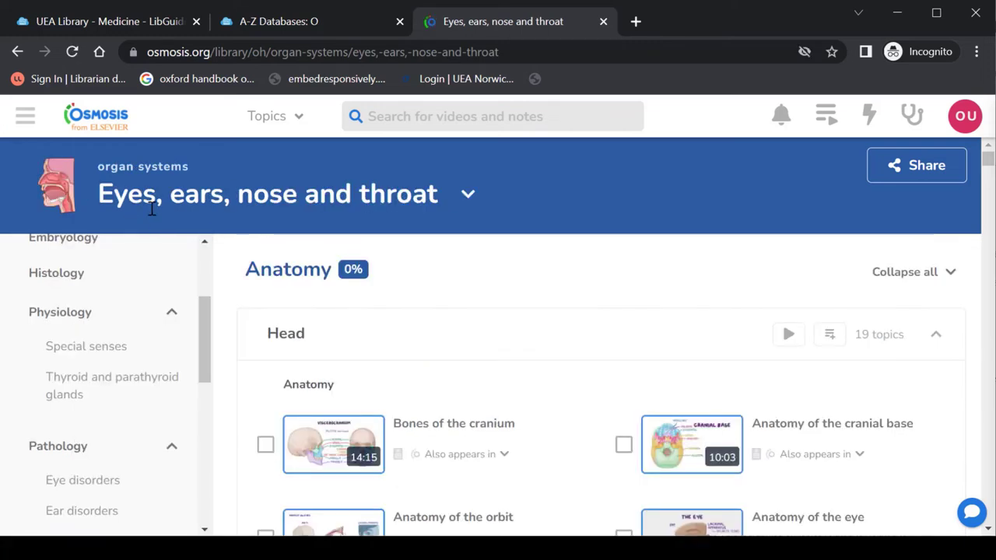
mouse_move(174, 365)
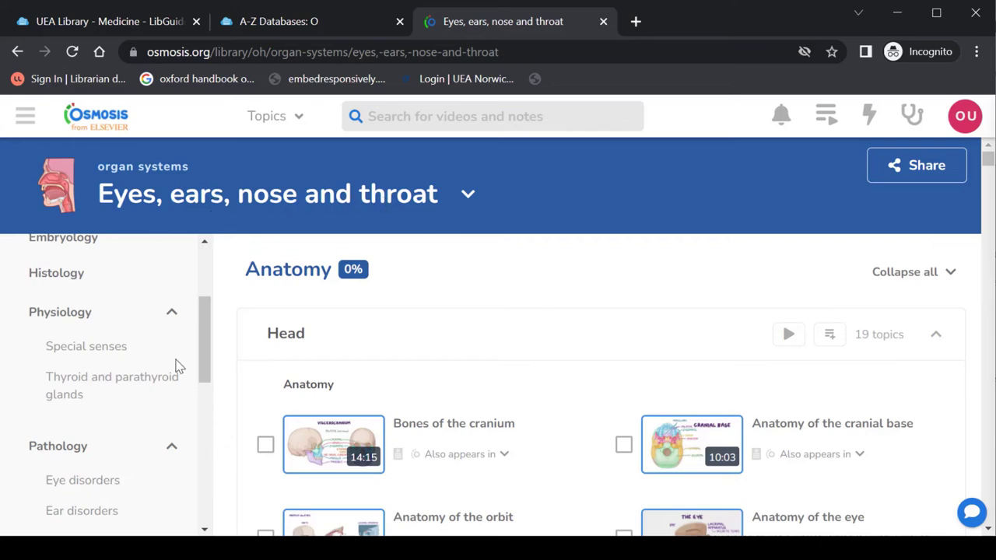
scroll("up", 3)
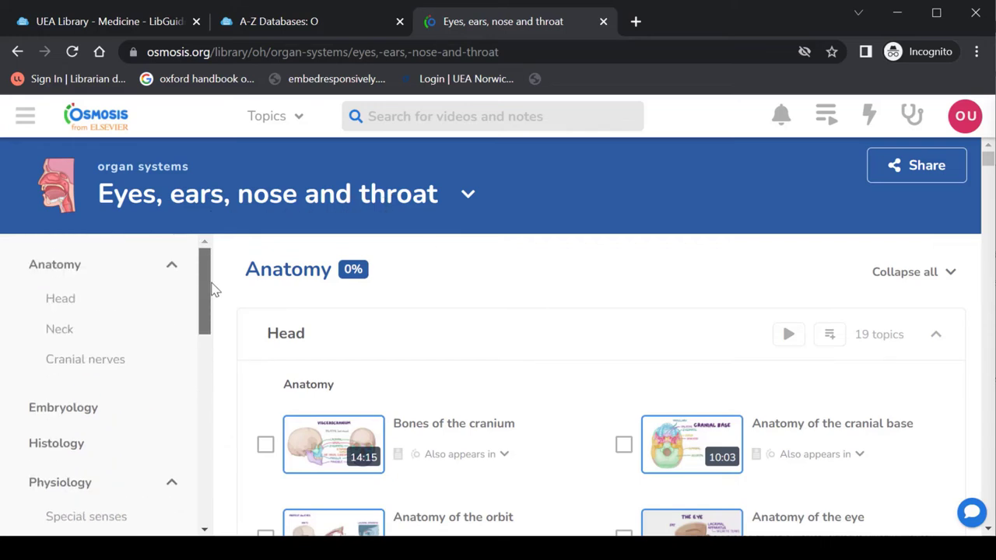
scroll("down", 3)
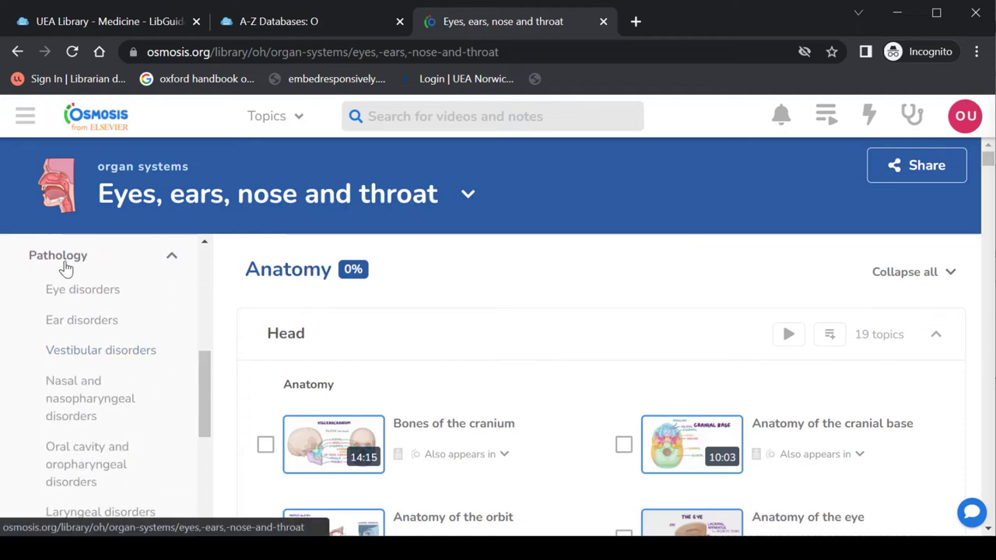
mouse_move(81, 321)
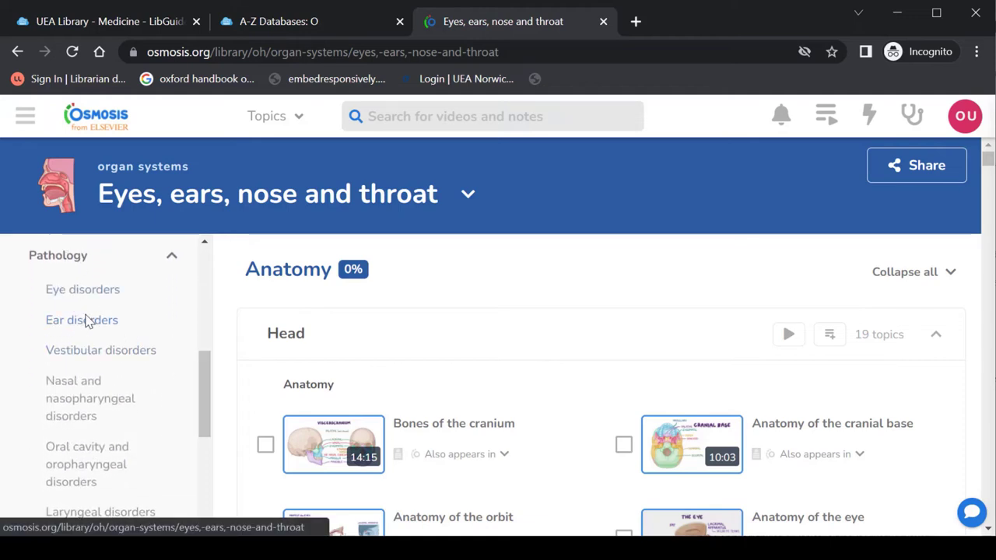
left_click(81, 321)
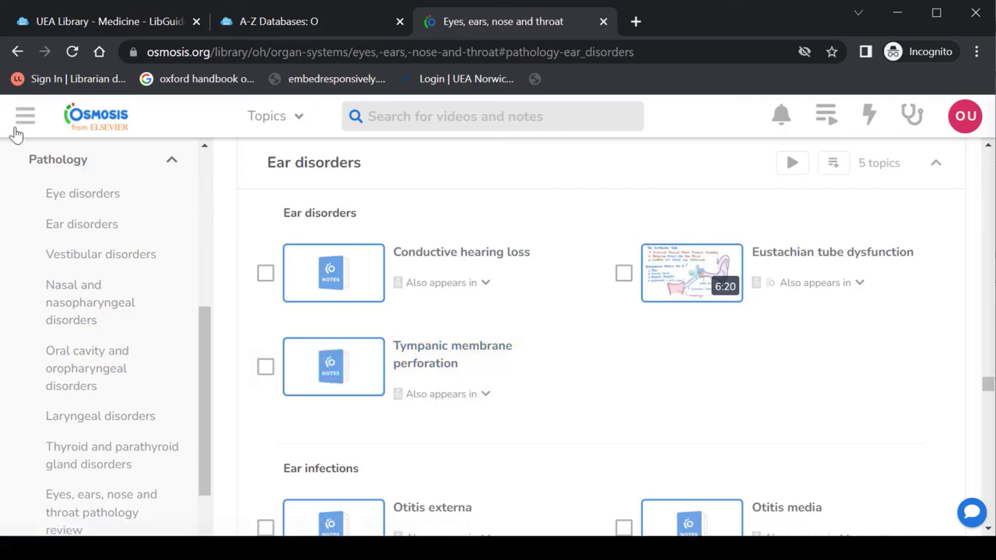
left_click(25, 115)
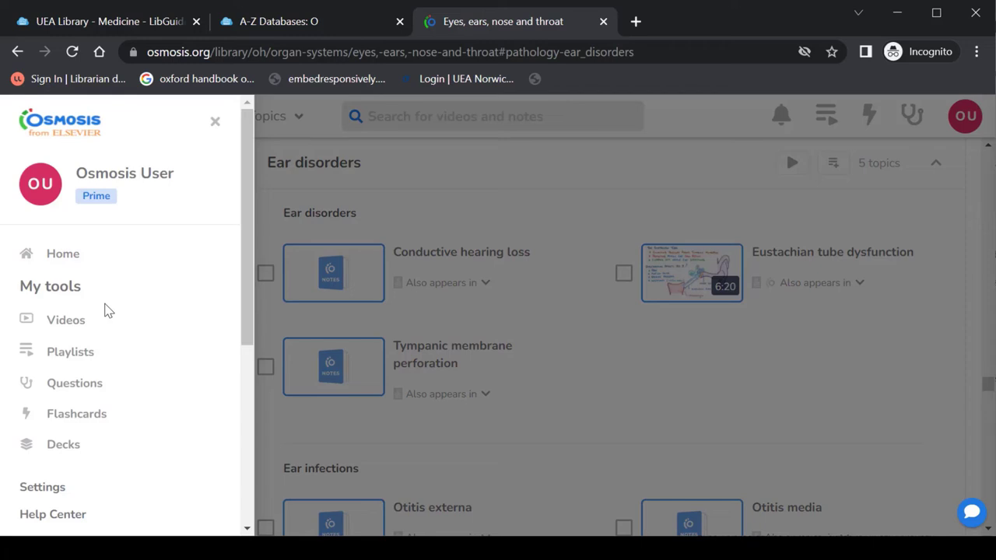
mouse_move(75, 383)
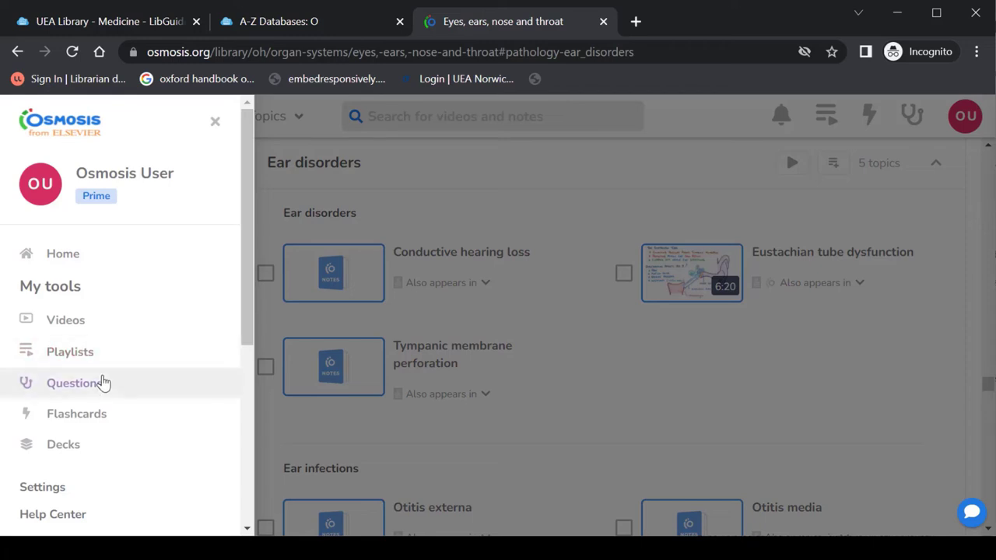
mouse_move(104, 397)
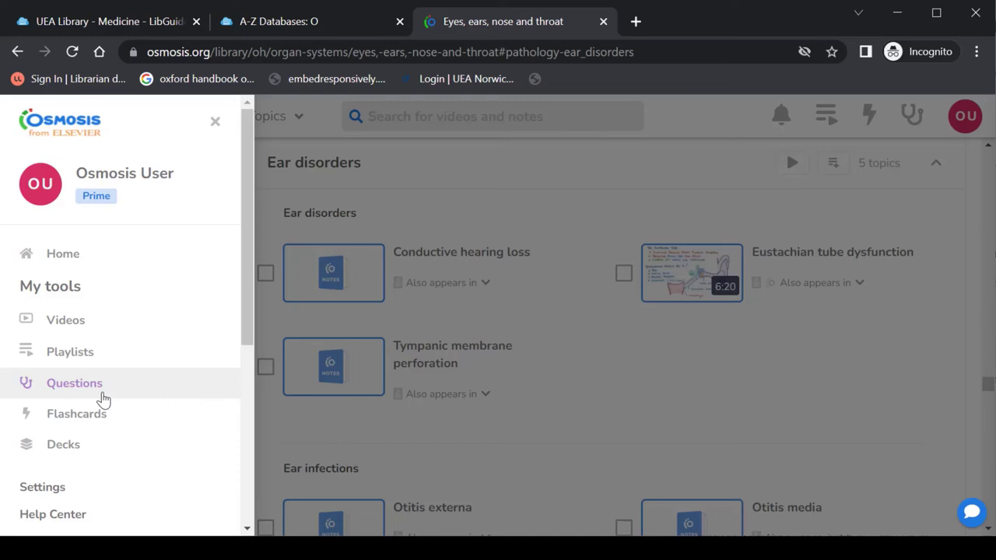
mouse_move(215, 125)
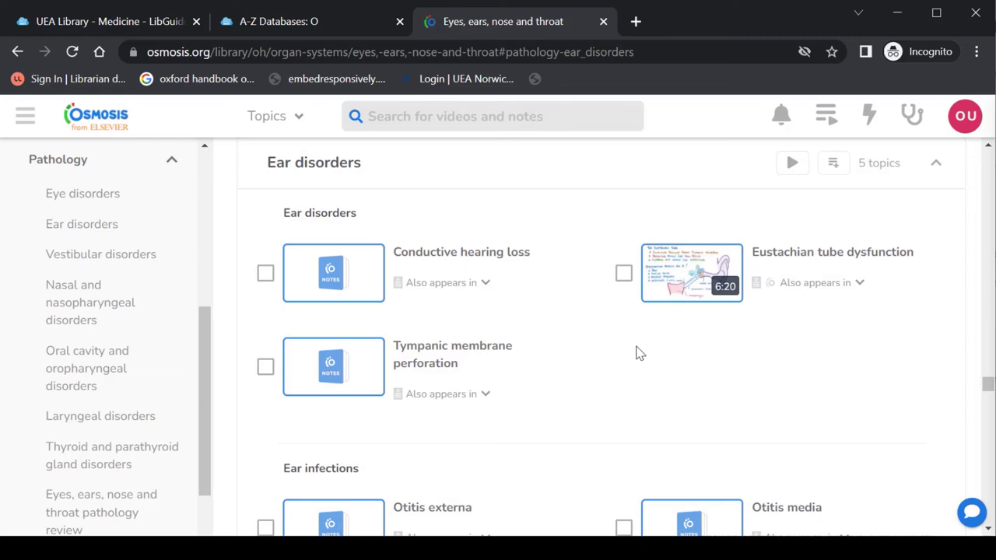
- Go to the account page via the OU avatar in the top-right corner
scroll("up", 3)
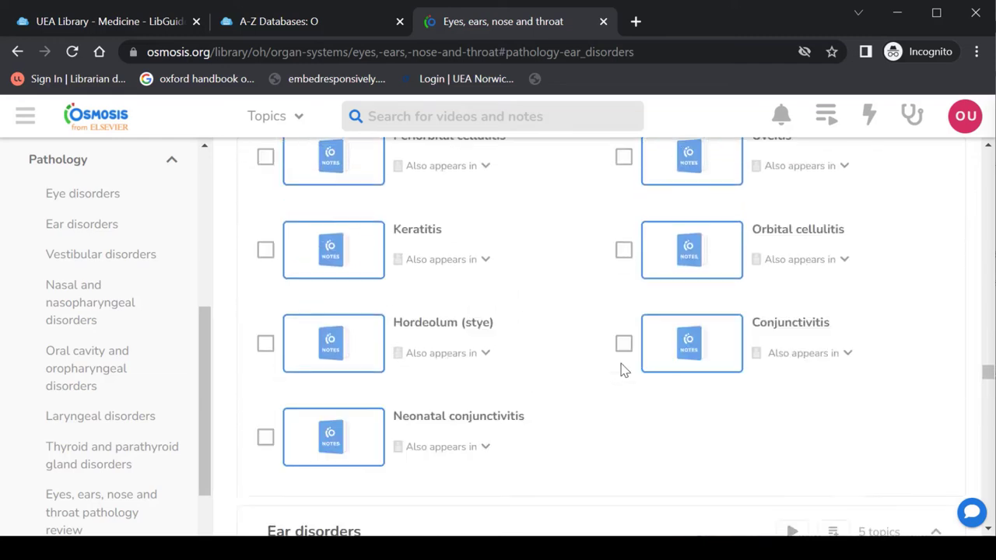
scroll("up", 3)
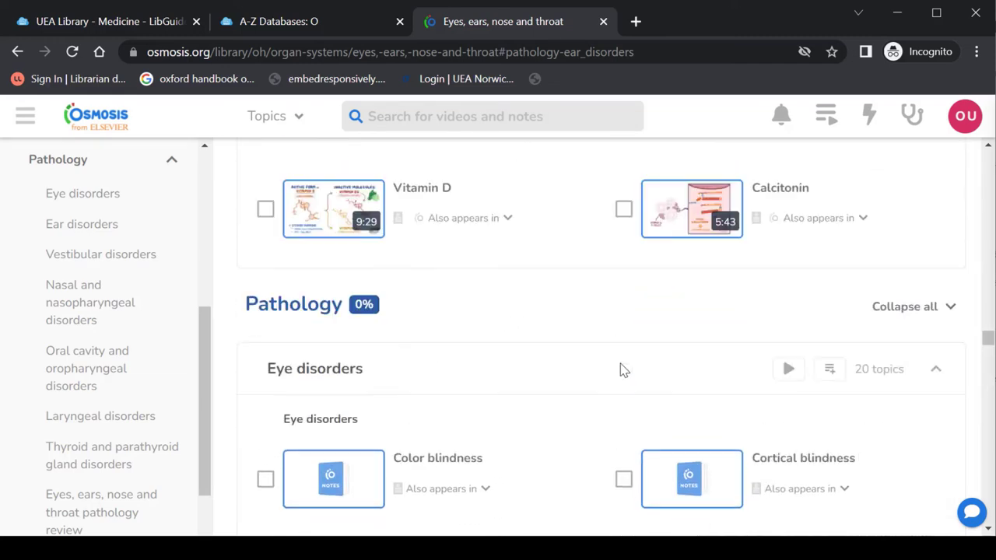
scroll("down", 3)
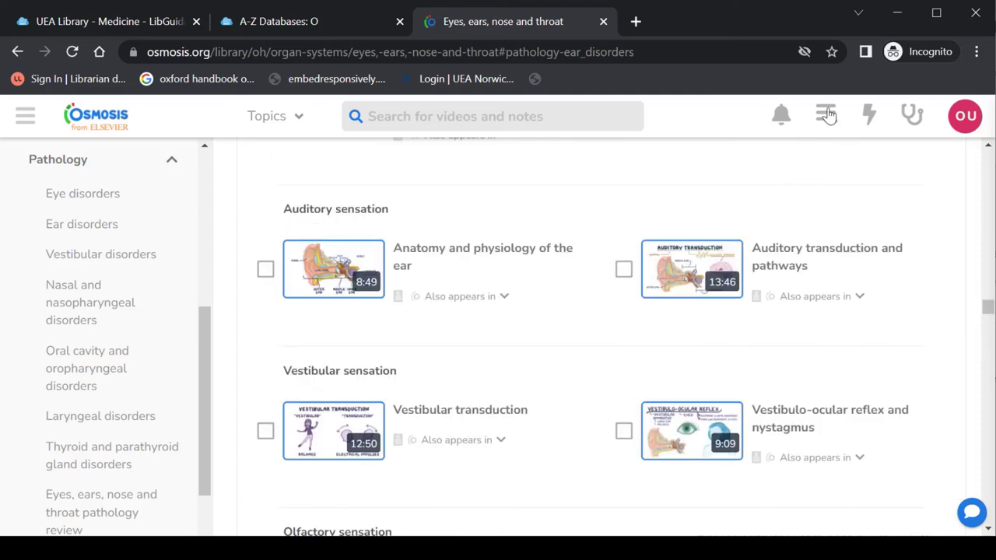
mouse_move(826, 115)
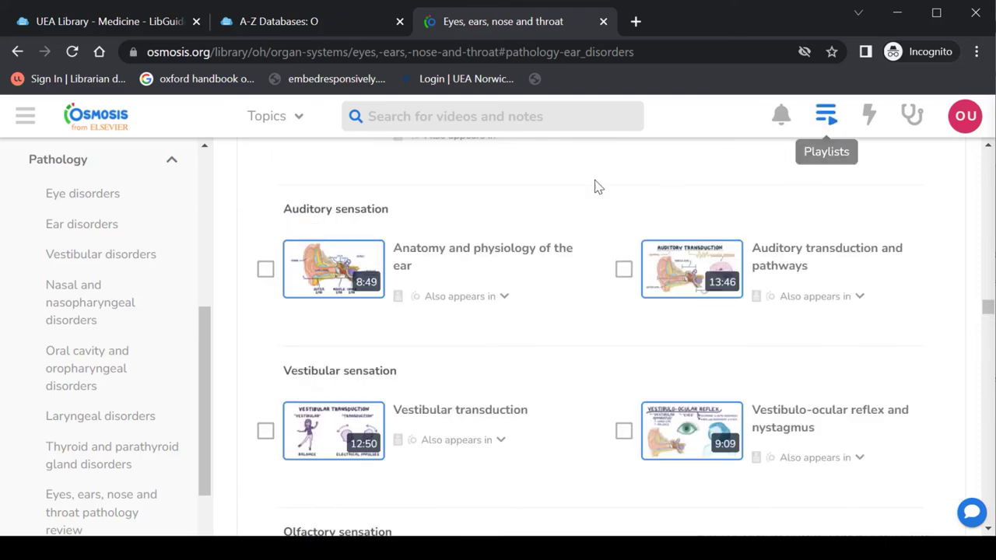
mouse_move(597, 187)
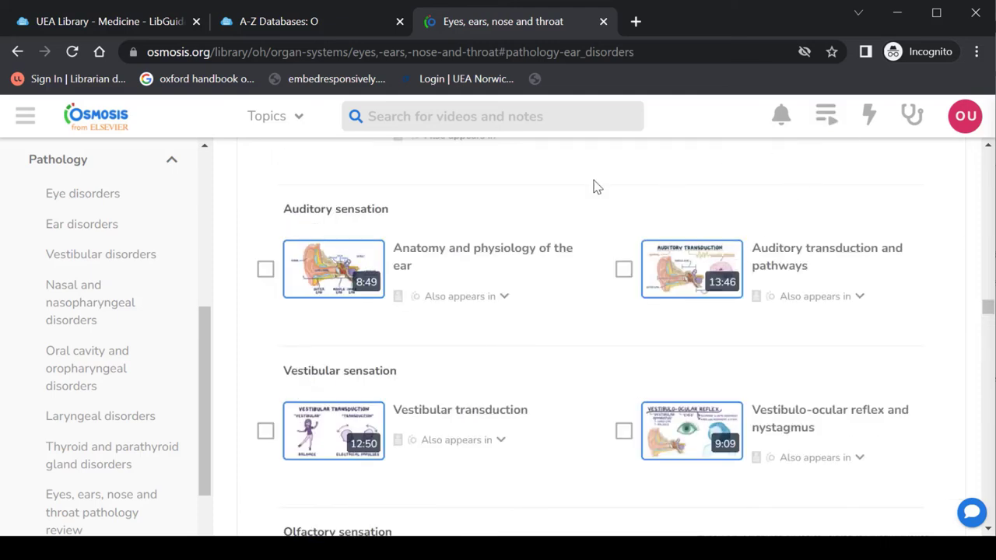
mouse_move(964, 115)
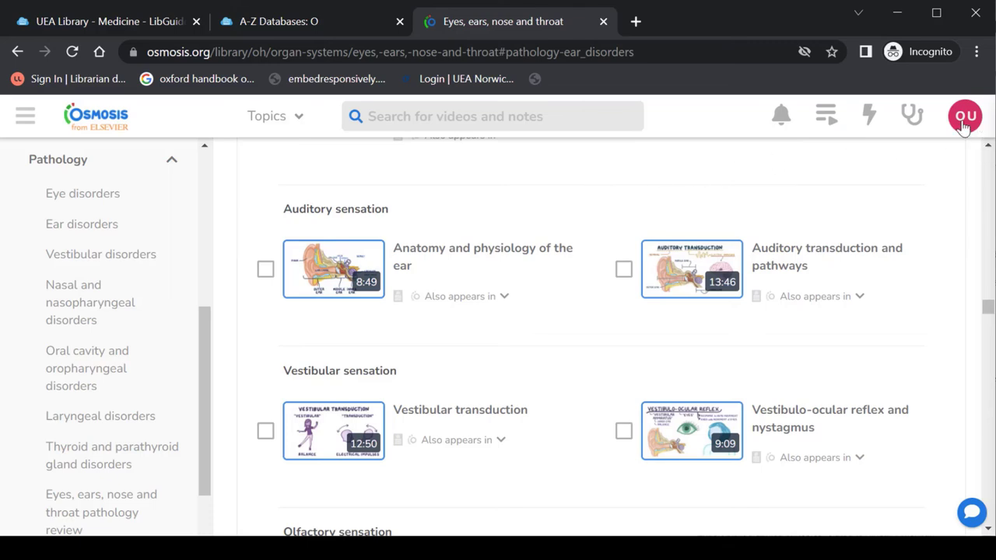
left_click(965, 115)
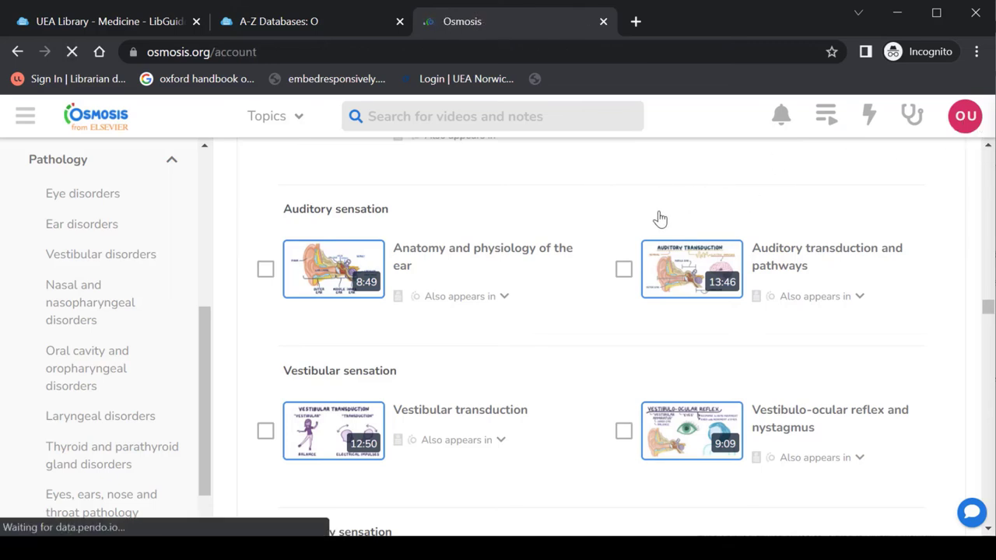